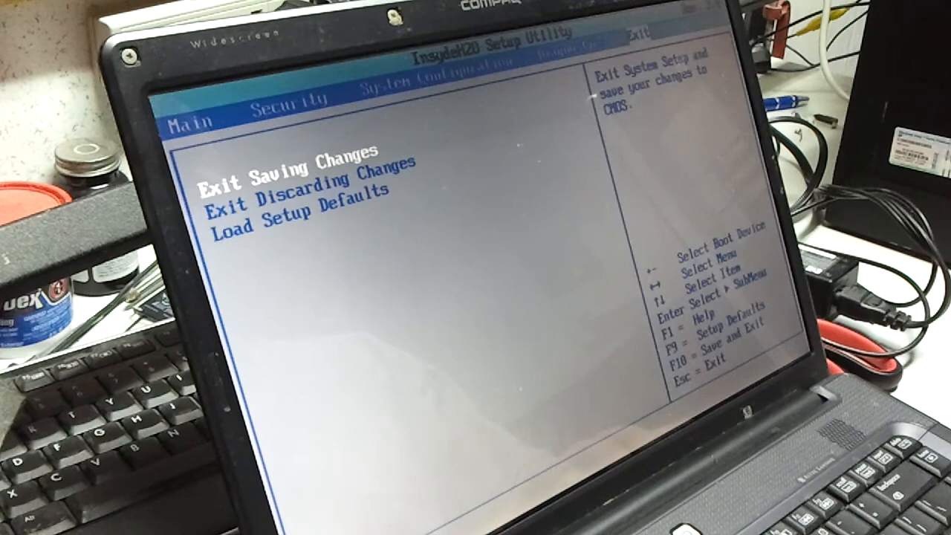
Exit Saving Changes in InsydeH2O so the laptop restarts into the Windows 7 installer
{"action": "key", "text": "Down"}
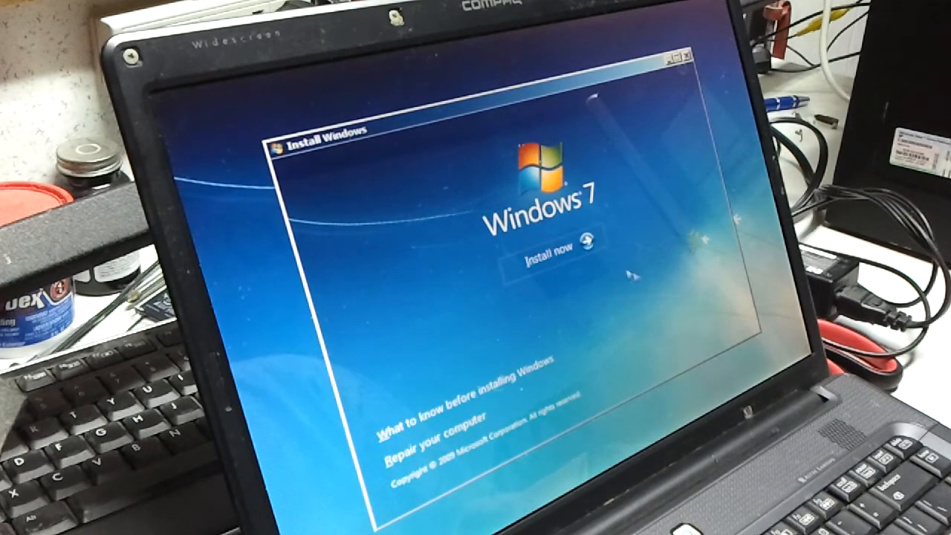
Start the Windows 7 installation with Install now, reaching the license terms page
{"action": "left_click", "coordinate": [550, 255]}
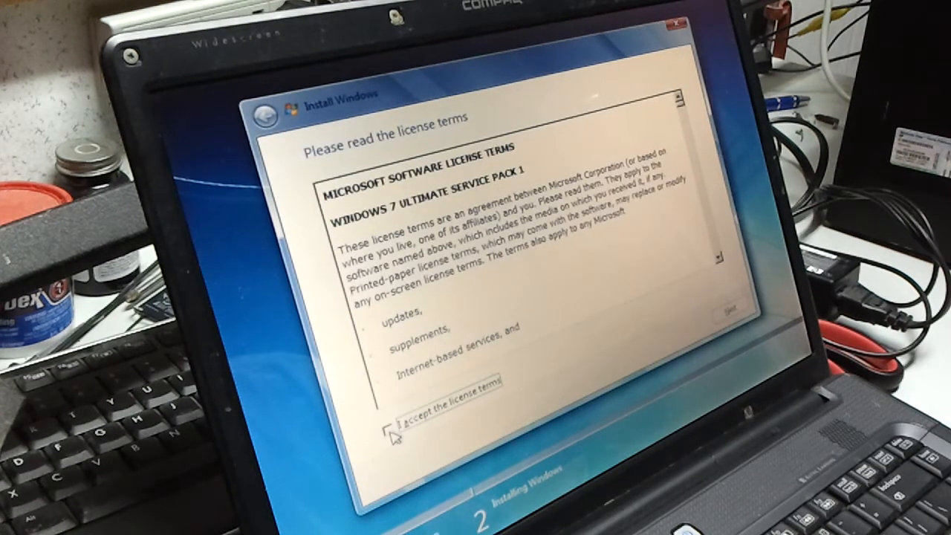
Accept the Windows 7 Ultimate SP1 license terms and continue to the install-location choice
{"action": "left_click", "coordinate": [395, 392]}
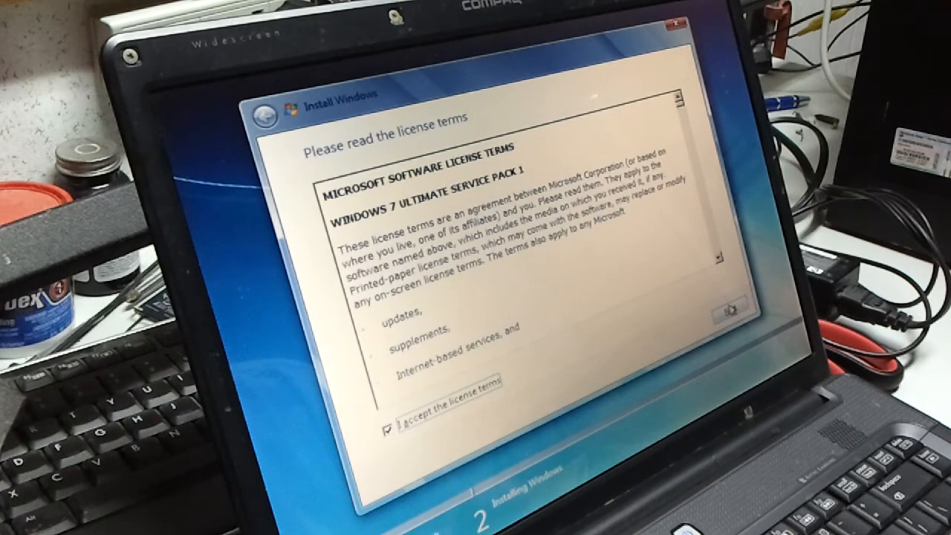
{"action": "left_click", "coordinate": [735, 315]}
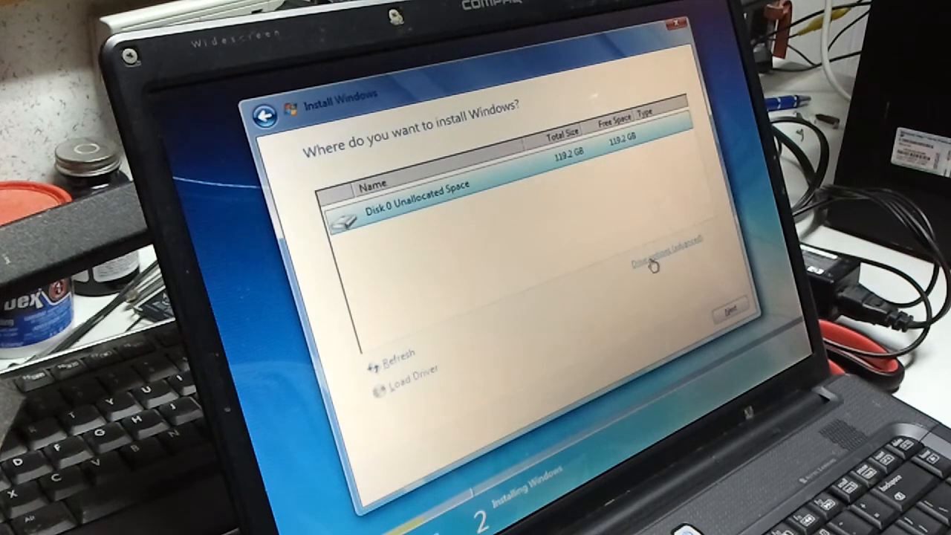
Create a 119.1 GB primary partition plus System Reserved on Disk 0 and install Windows there
{"action": "left_click", "coordinate": [653, 264]}
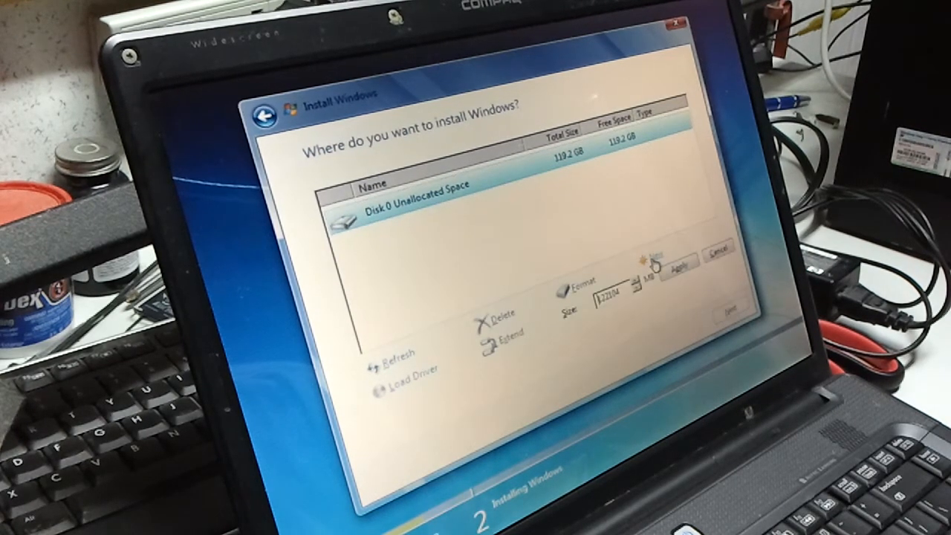
{"action": "left_click", "coordinate": [674, 264]}
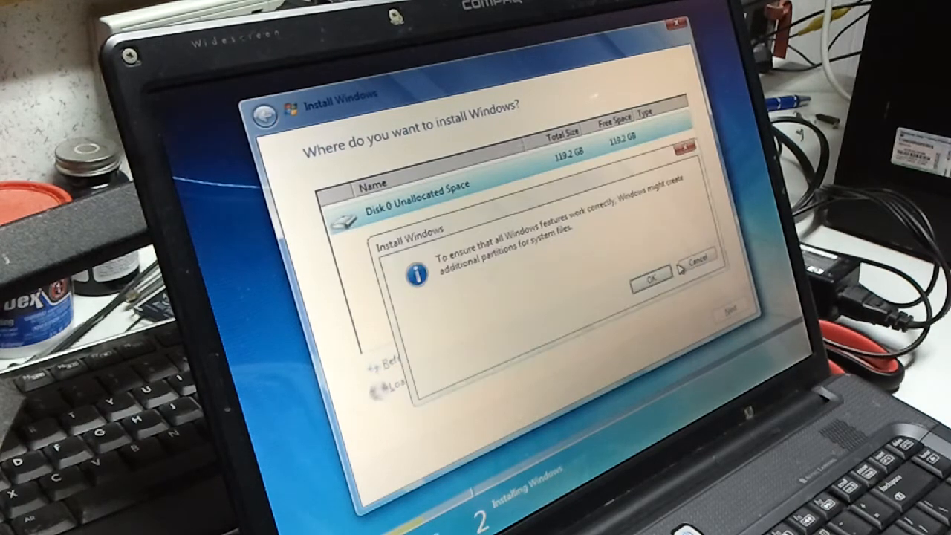
{"action": "left_click", "coordinate": [648, 282]}
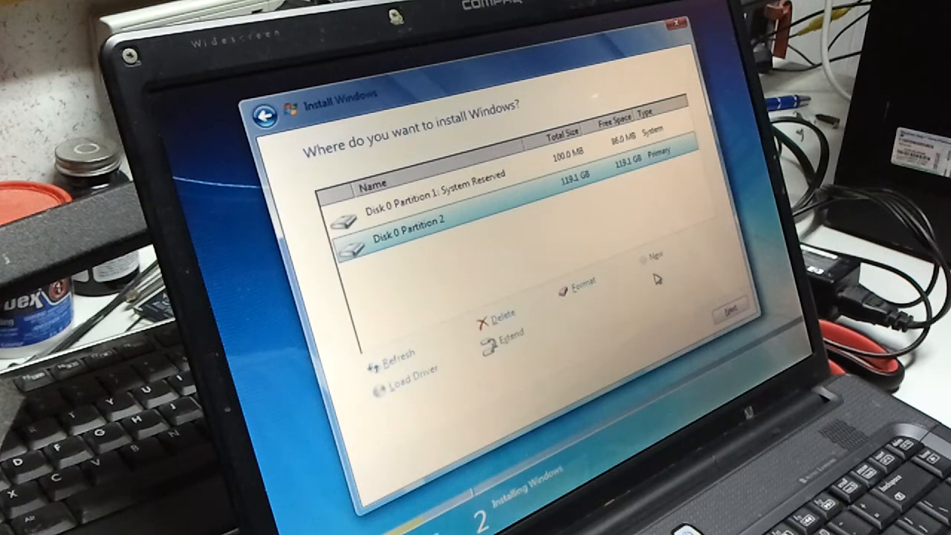
{"action": "mouse_move", "coordinate": [692, 304]}
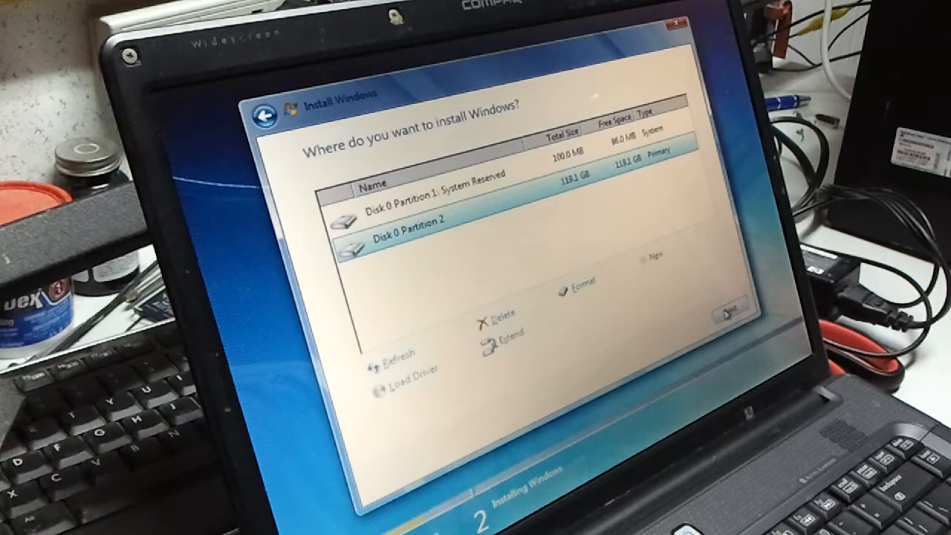
{"action": "left_click", "coordinate": [746, 315]}
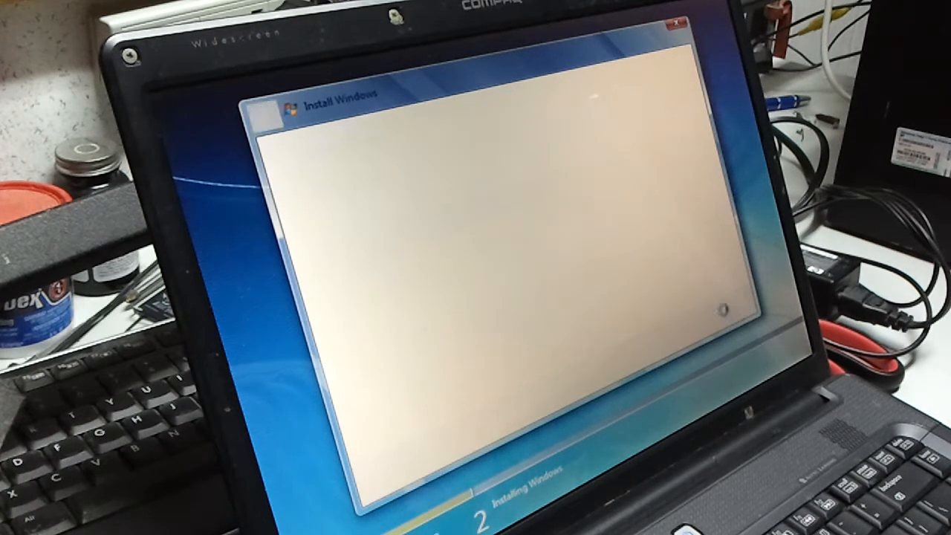